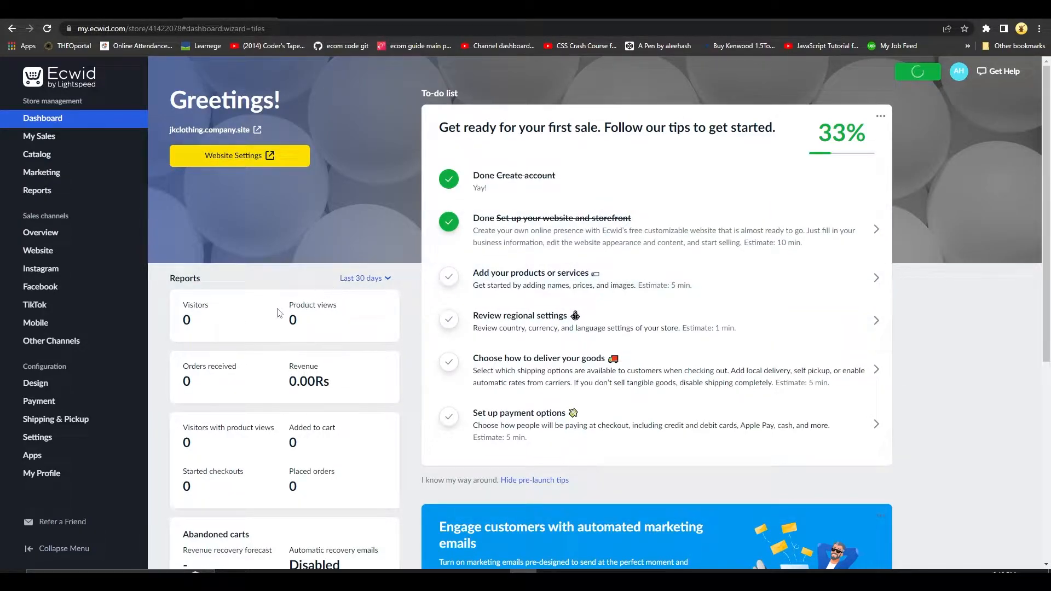
Step: Open the Payment settings listing Stripe and Pay by cash as enabled methods
click(39, 401)
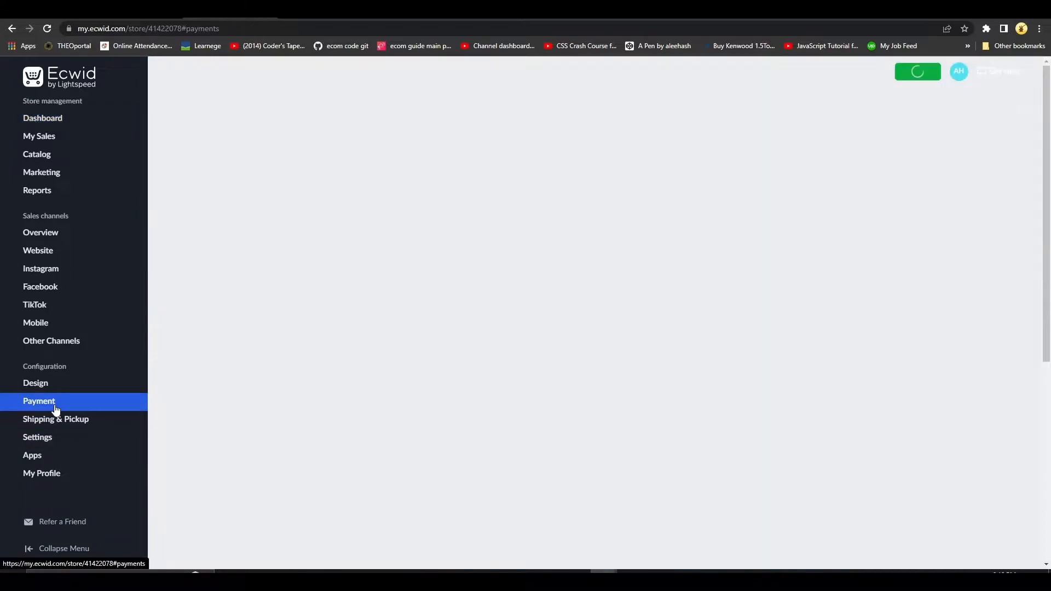
click(39, 401)
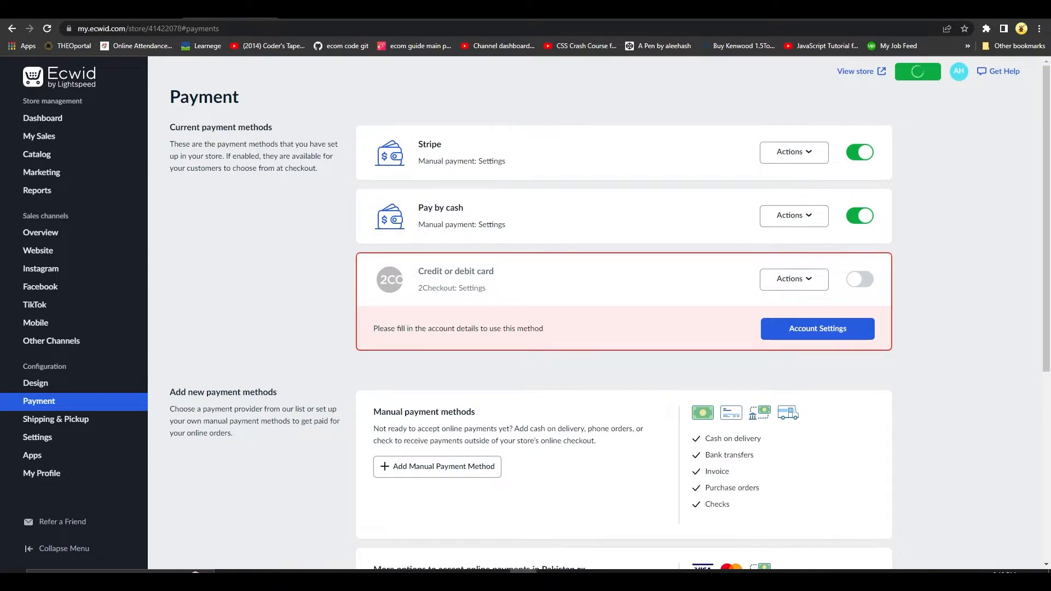
Step: Browse the Choose Payment Processor list under Other ways to get paid for PayLeap
scroll(down, 3)
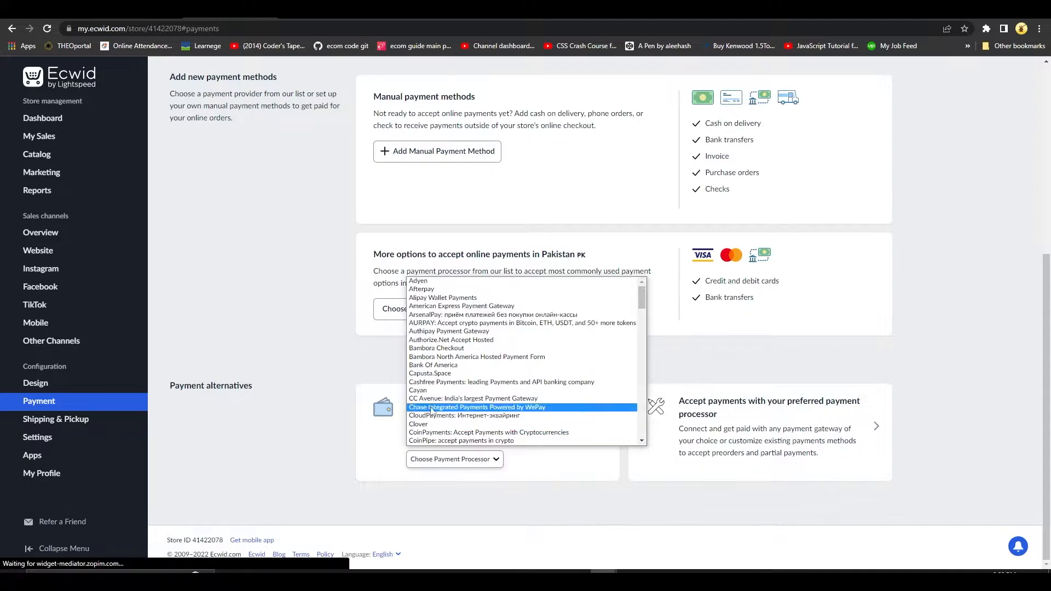
mouse_move(460, 306)
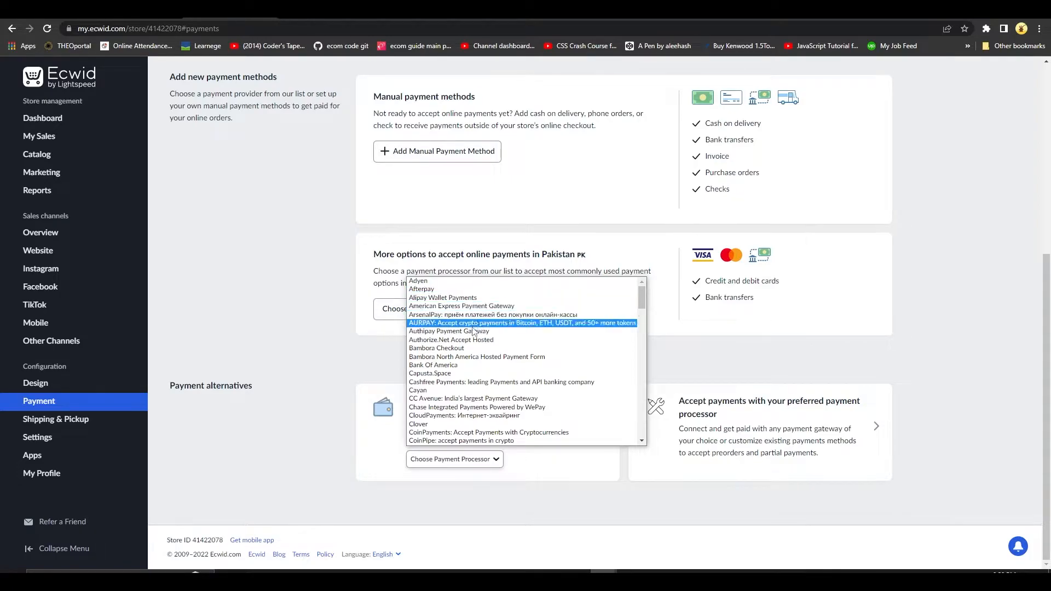
scroll(down, 3)
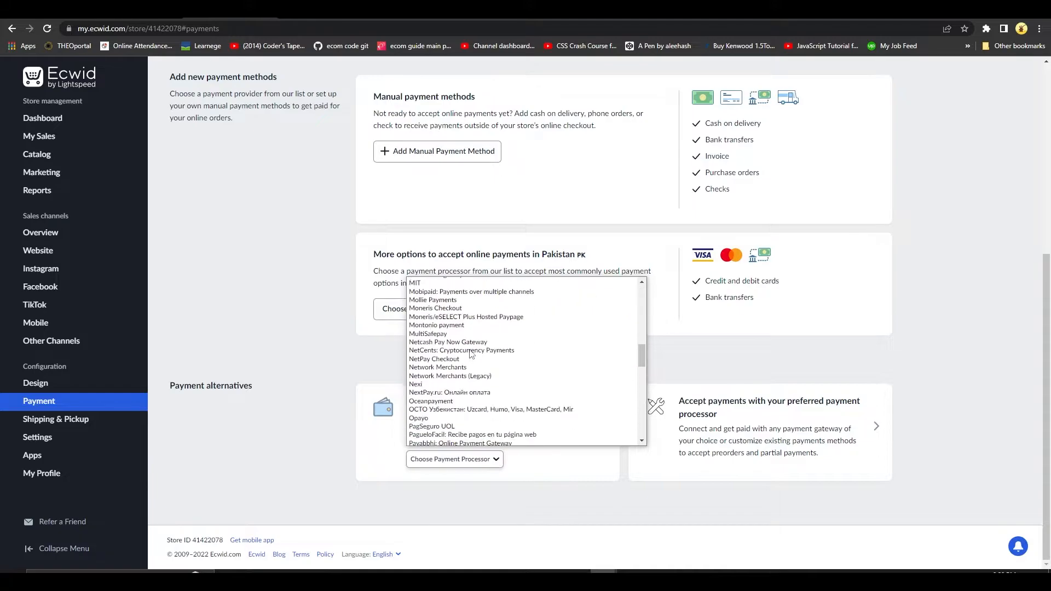
scroll(down, 3)
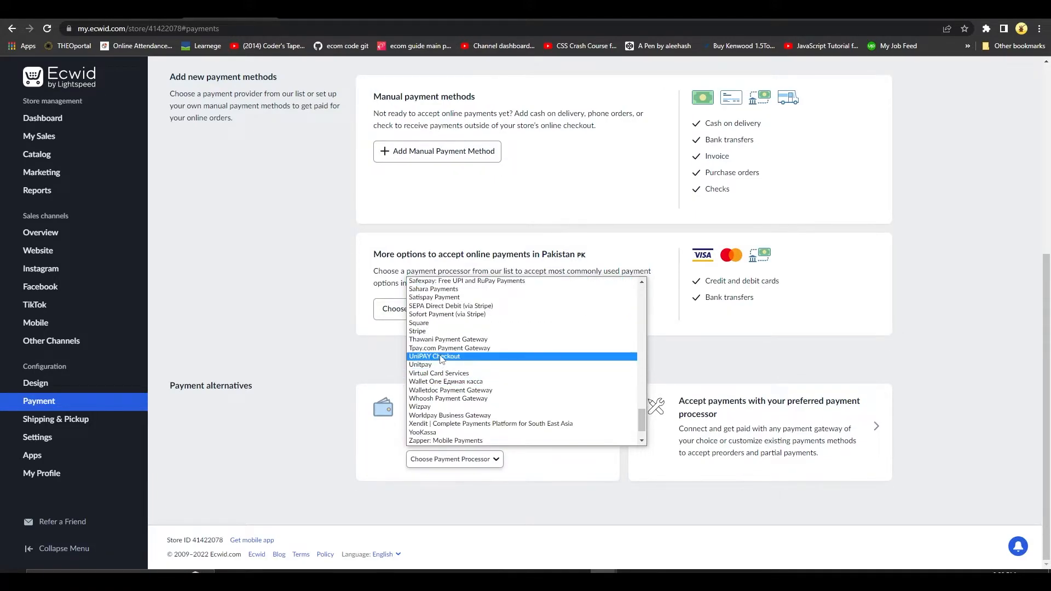
scroll(down, 3)
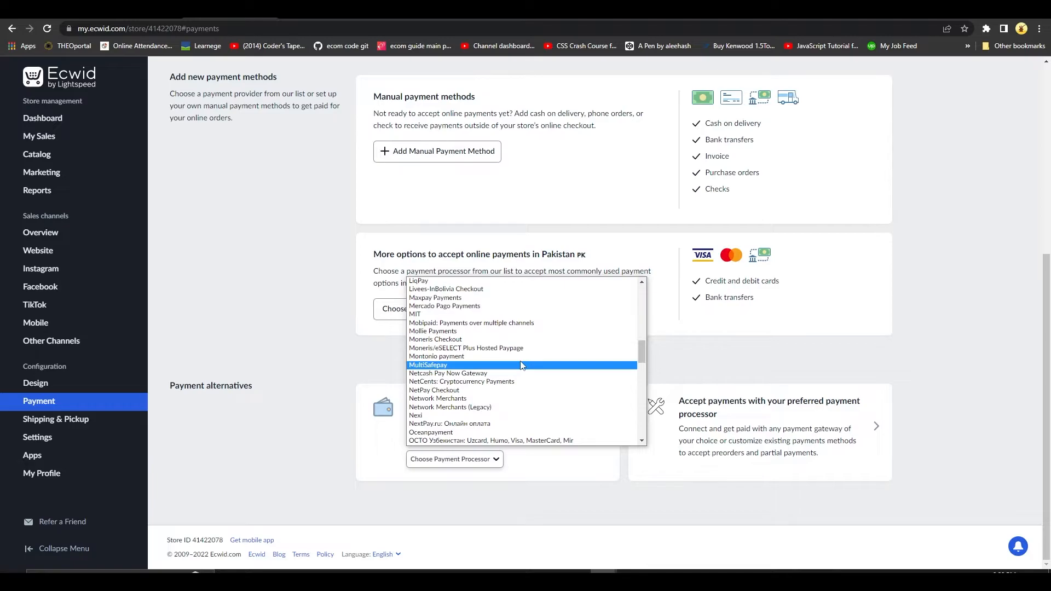
scroll(down, 3)
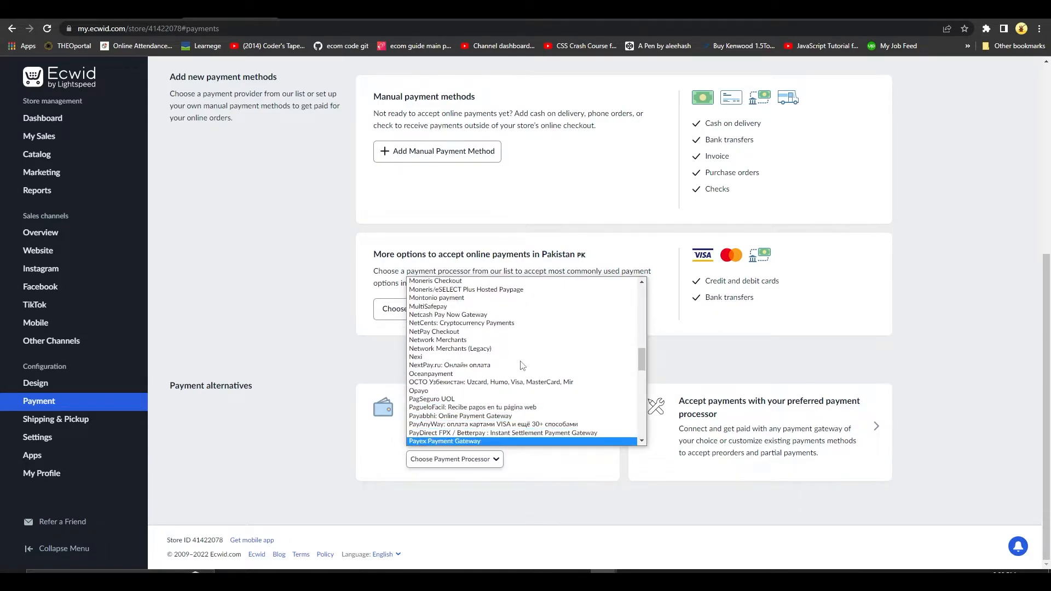
scroll(down, 3)
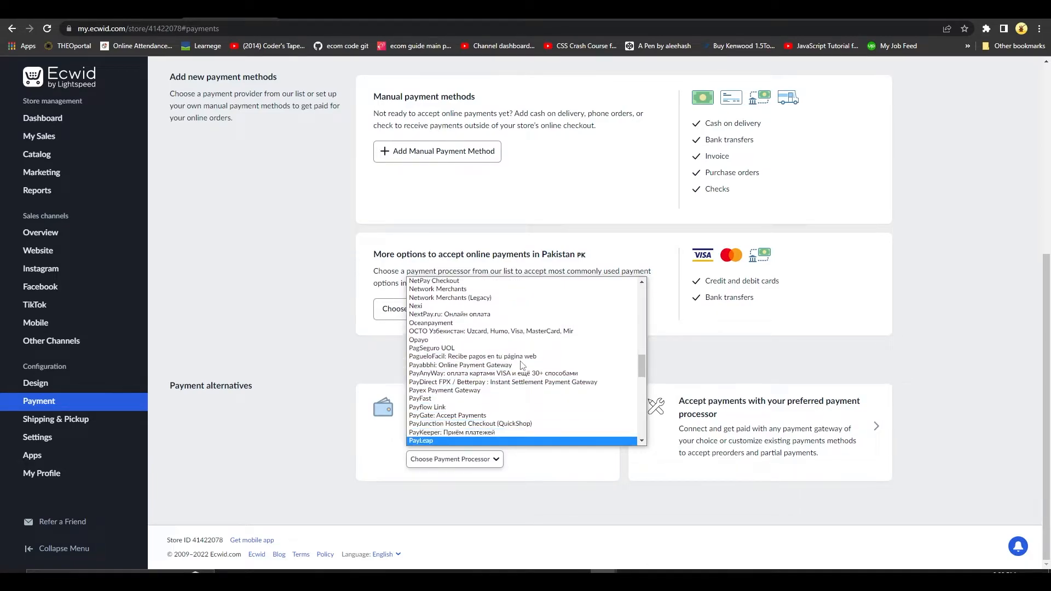
mouse_move(522, 398)
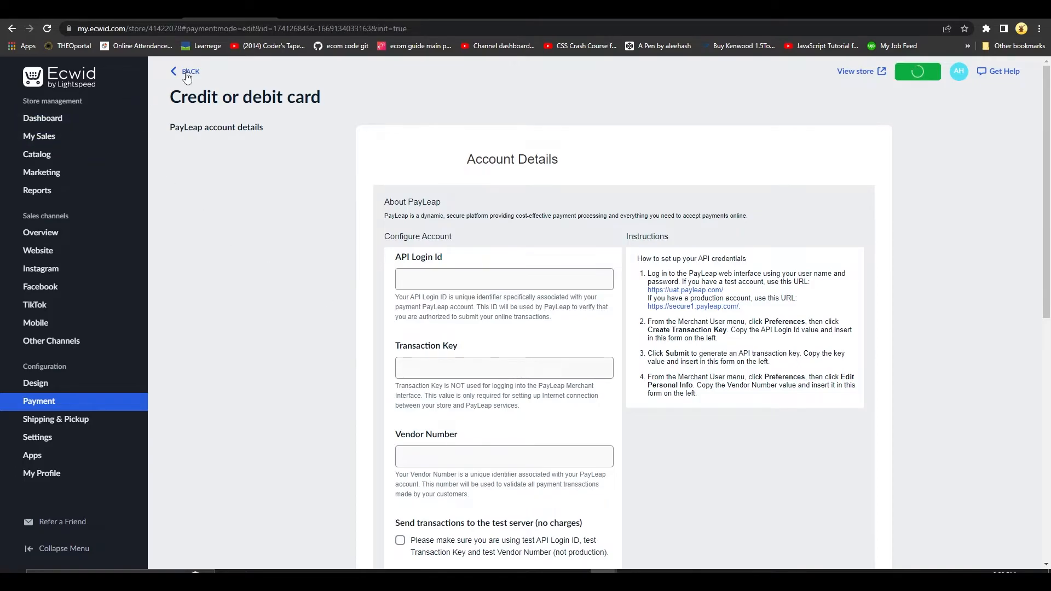
Step: Return from the PayLeap credit/debit card details page to the Payment page
click(190, 72)
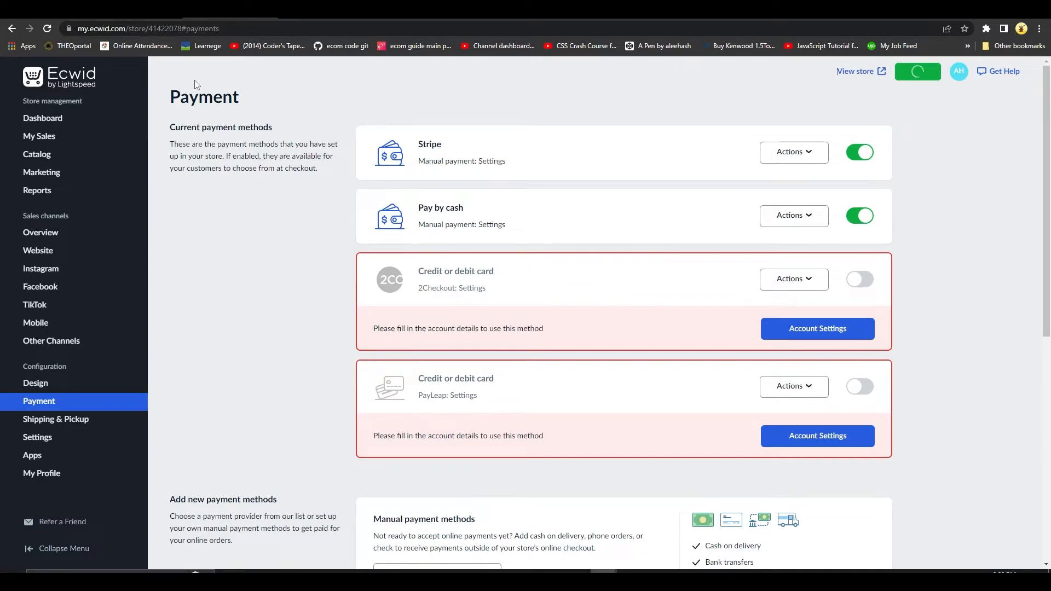
scroll(down, 3)
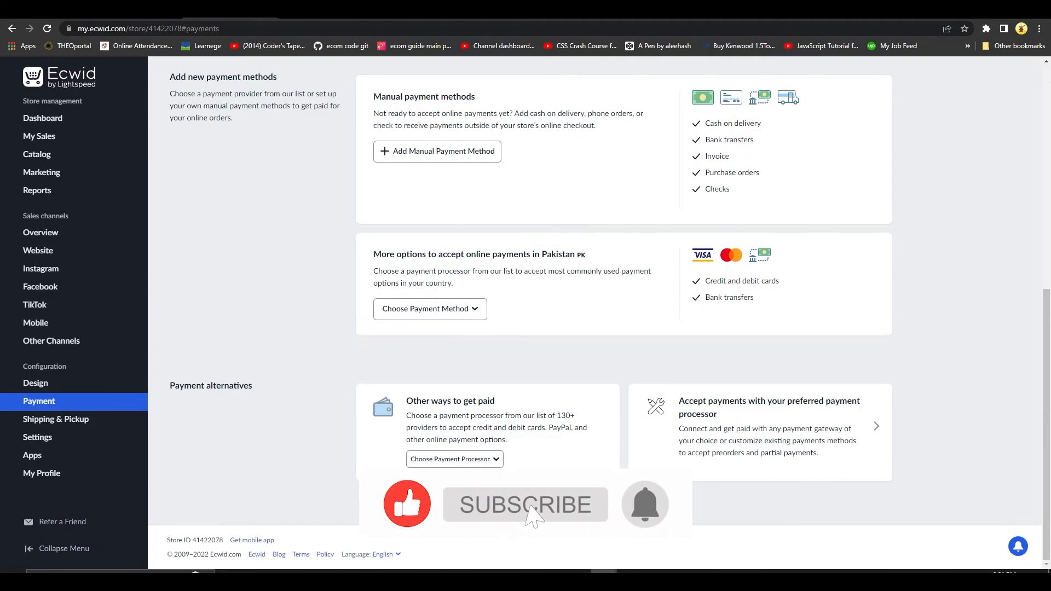
click(525, 505)
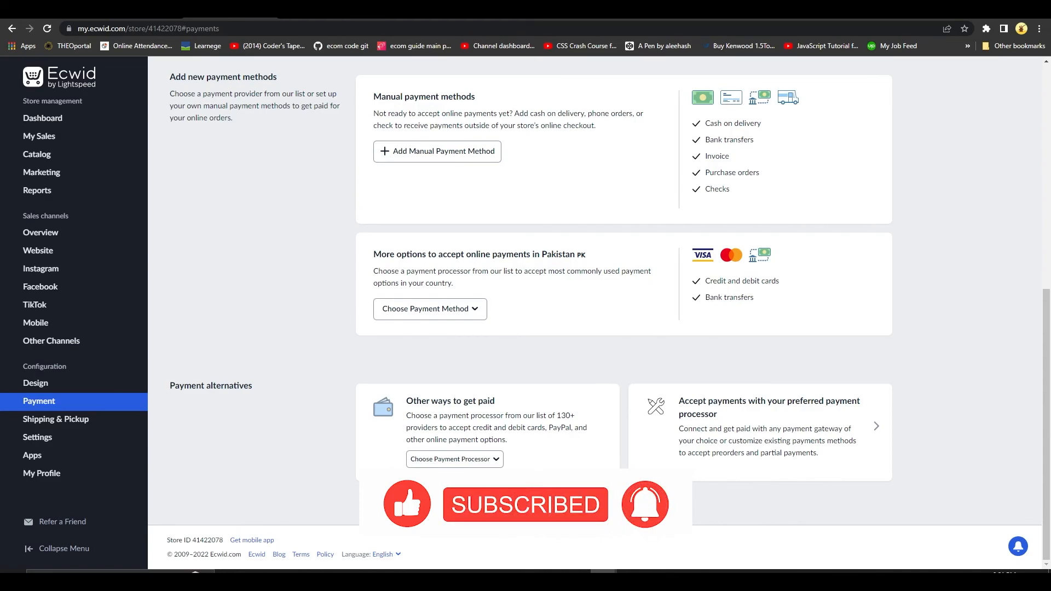